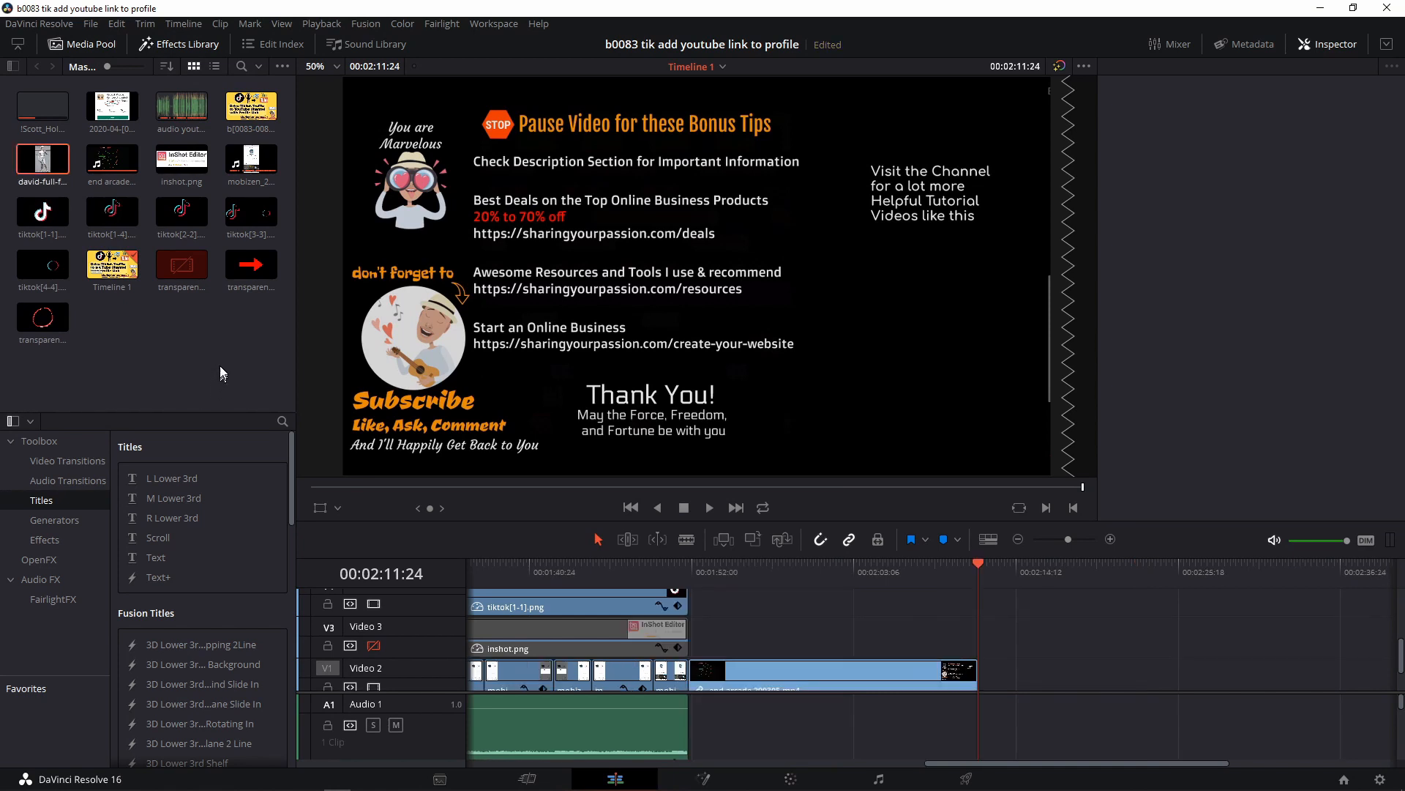
pyautogui.moveTo(147, 231)
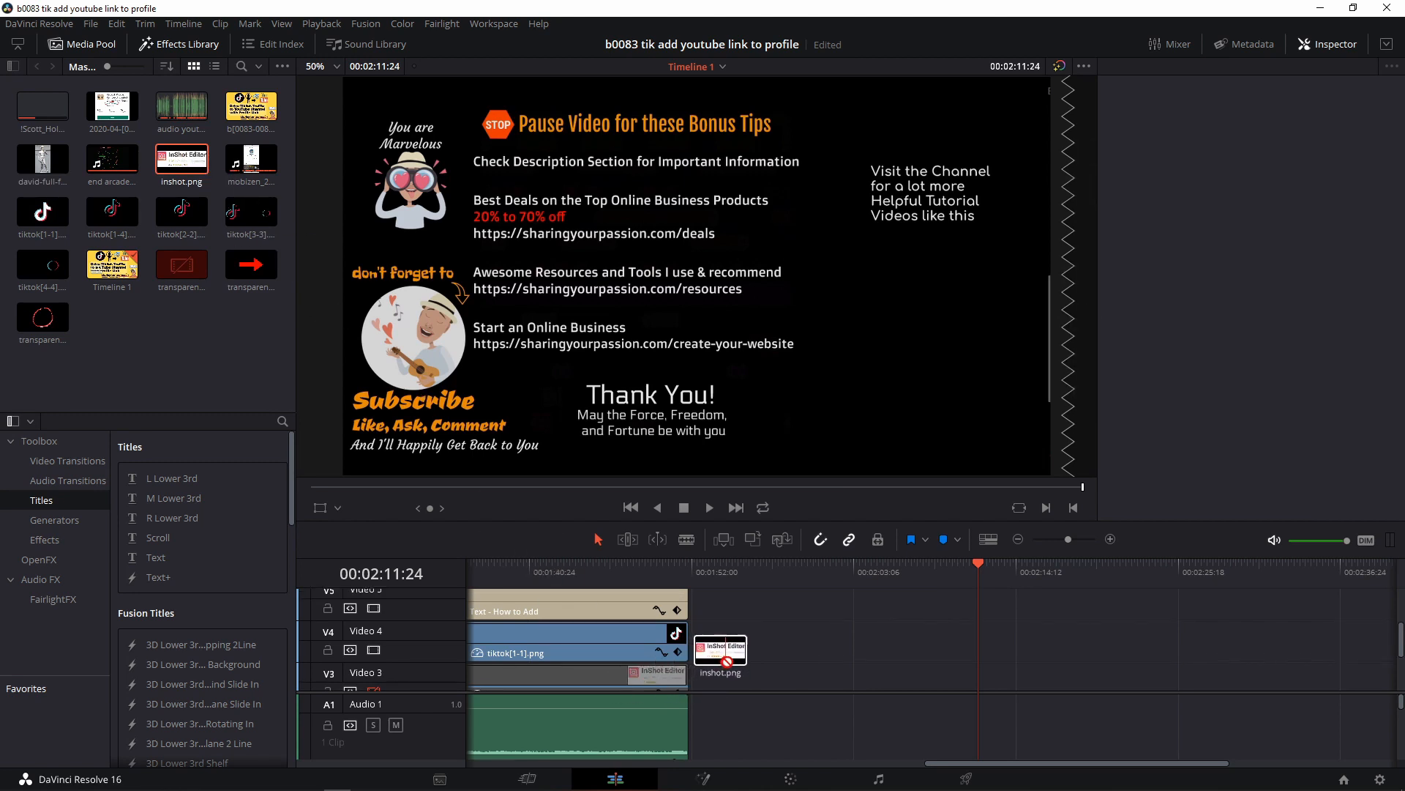
# - Place audio youtube connect.mp3 on Audio 2 after the end-arcade audio
pyautogui.scroll(-3)
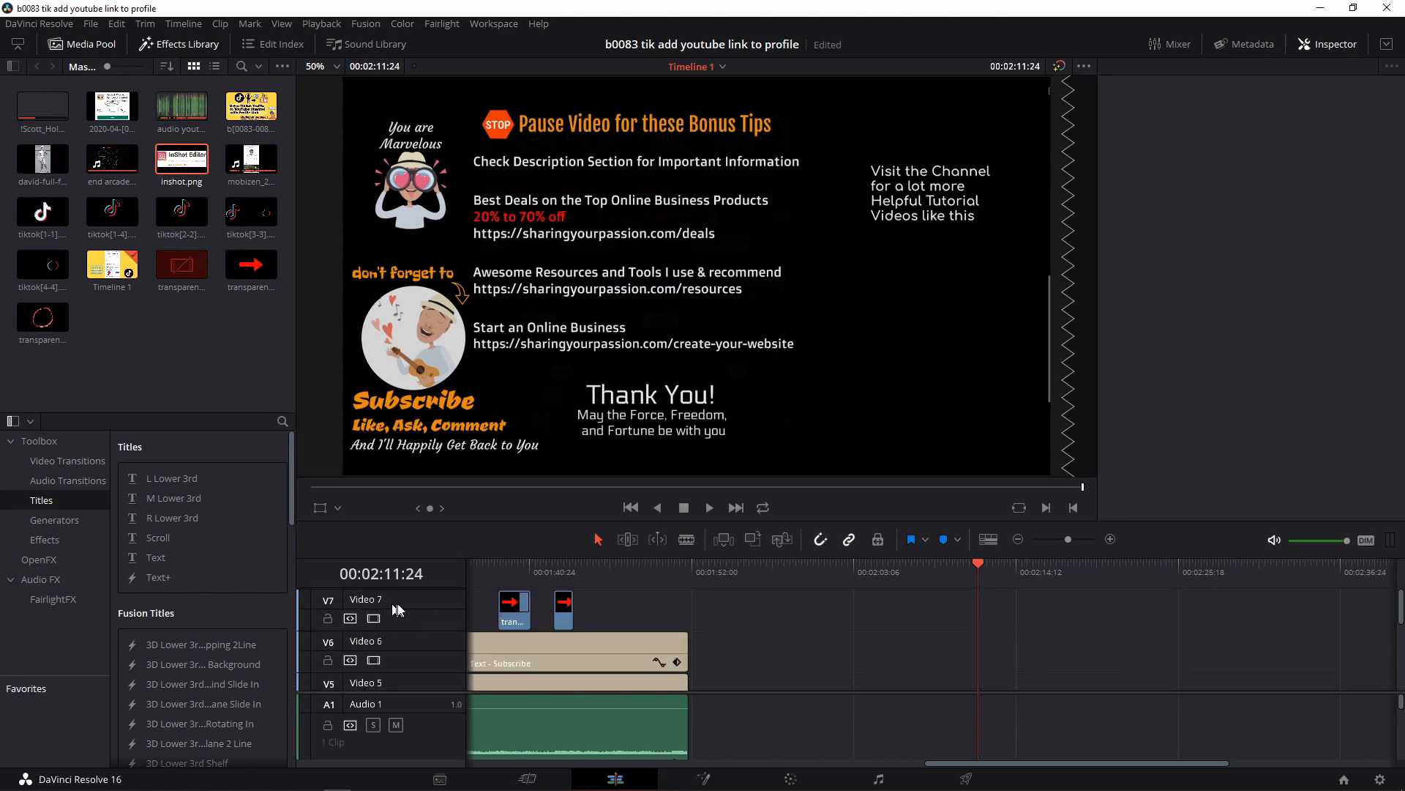
pyautogui.scroll(-3)
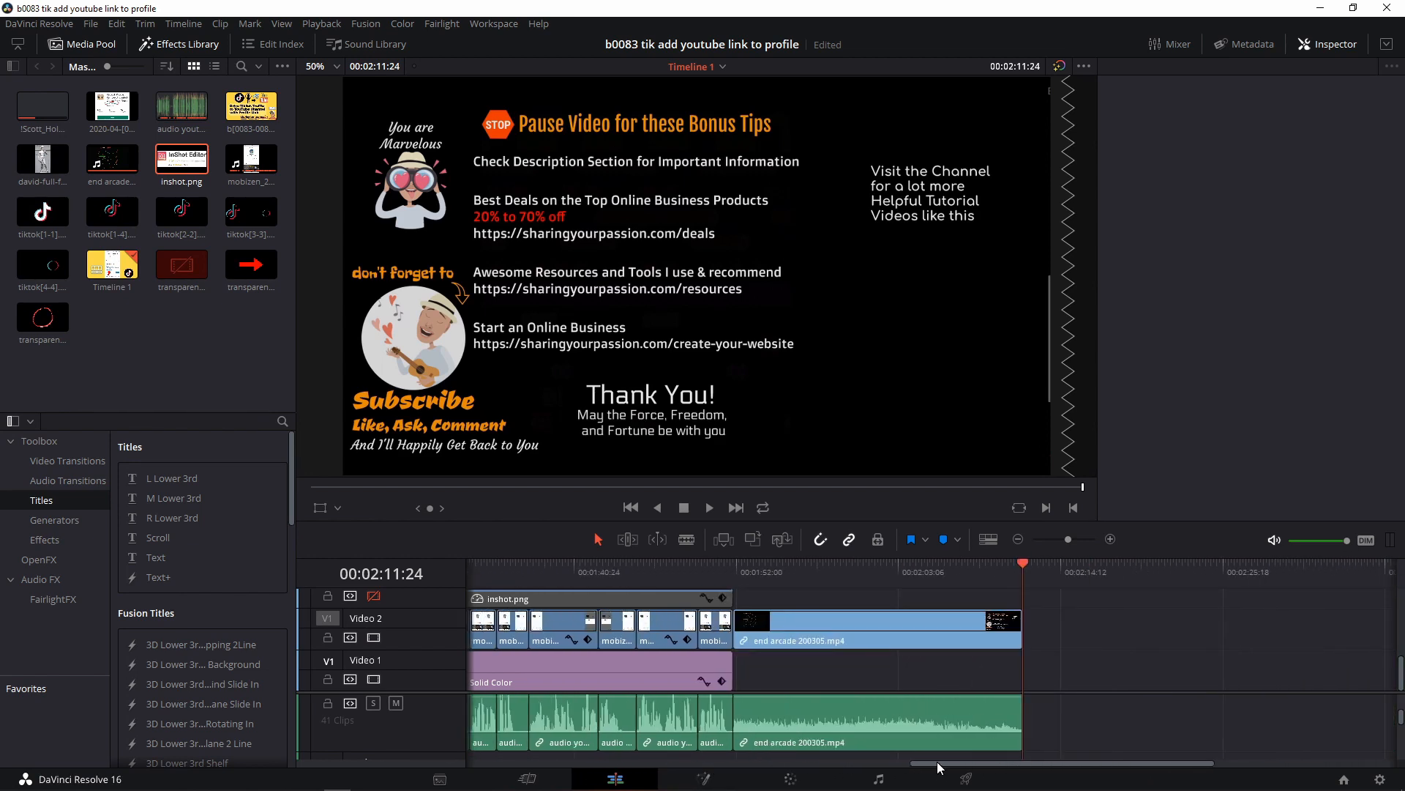
pyautogui.scroll(3)
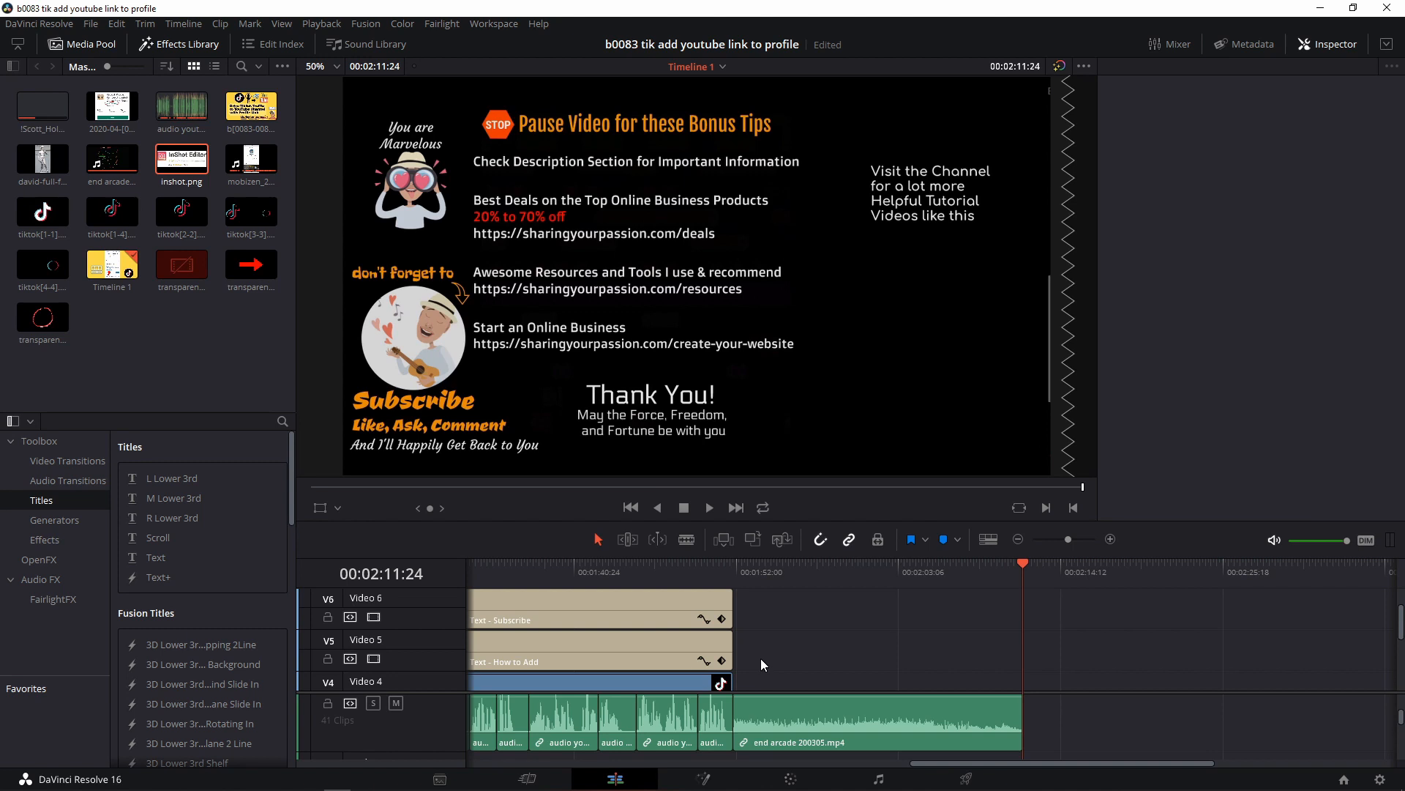
pyautogui.scroll(-3)
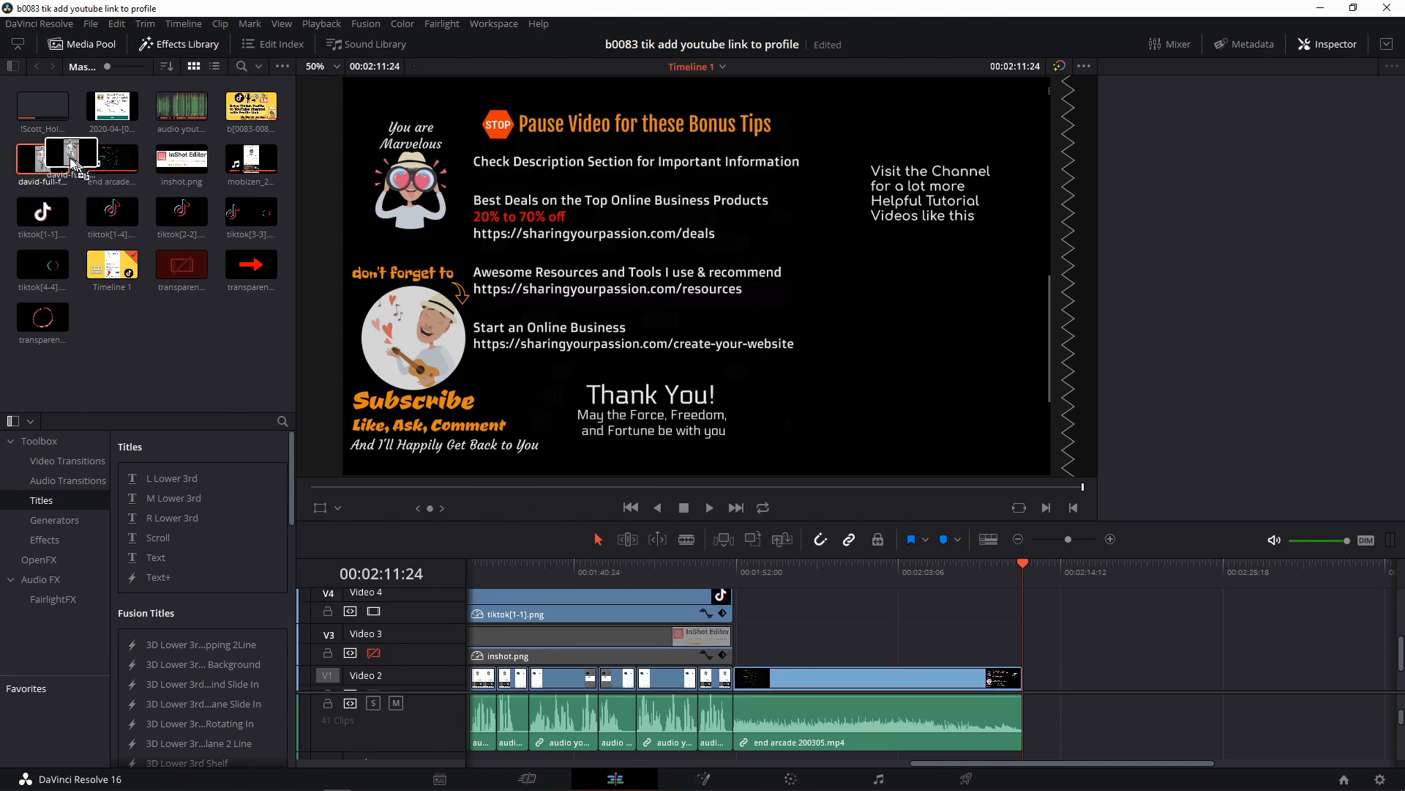
pyautogui.click(181, 105)
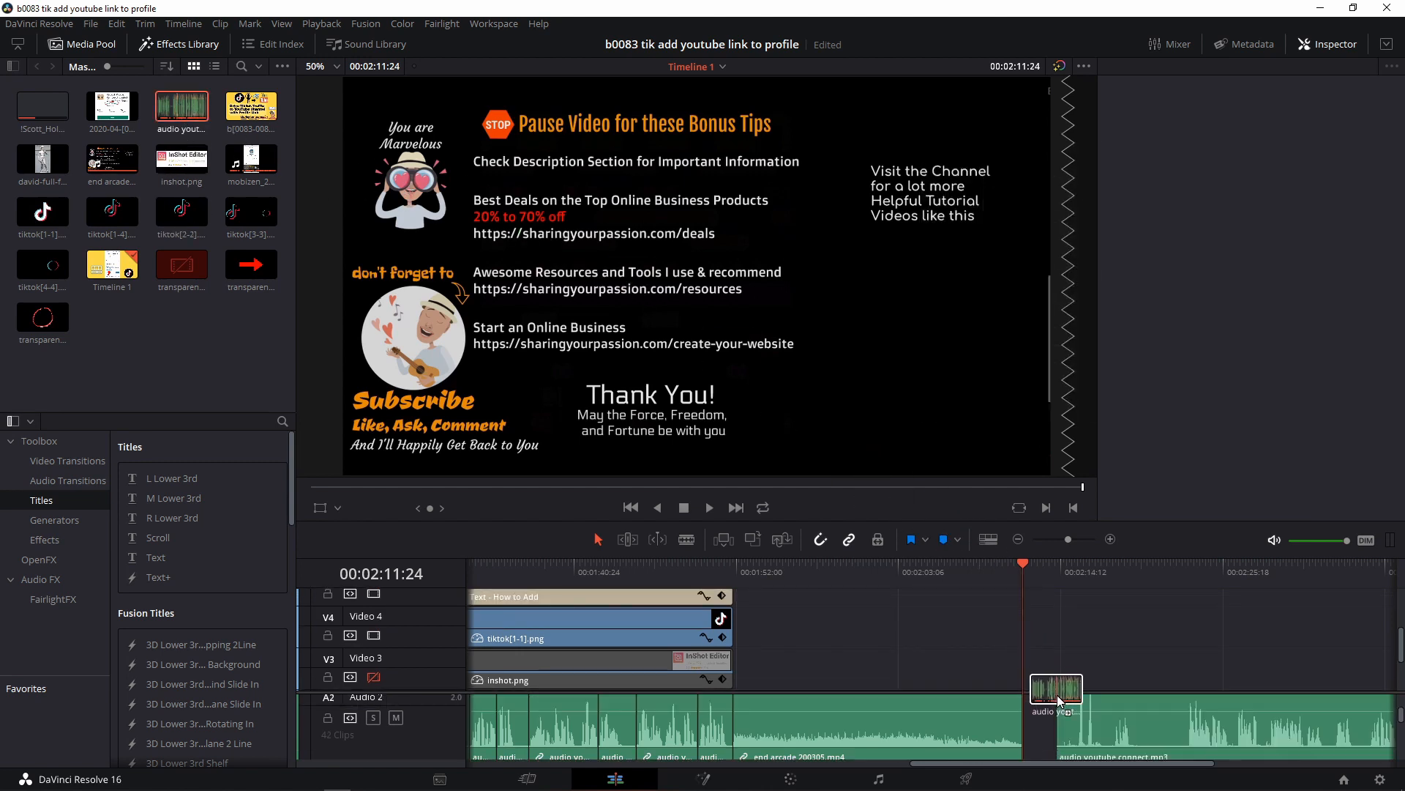
pyautogui.click(1058, 699)
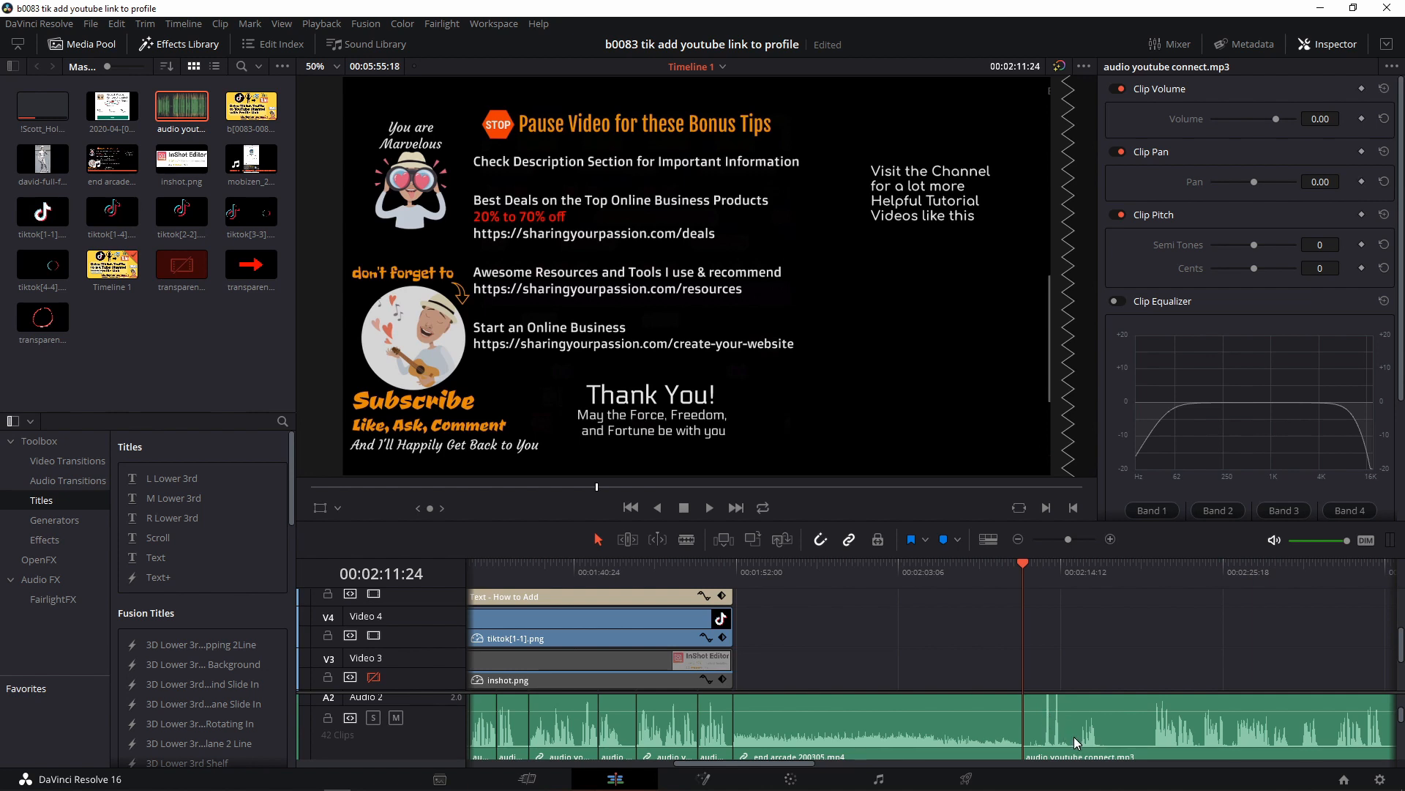
# - Place david-full-front.jpg on Video 4 at the timeline end
pyautogui.click(41, 159)
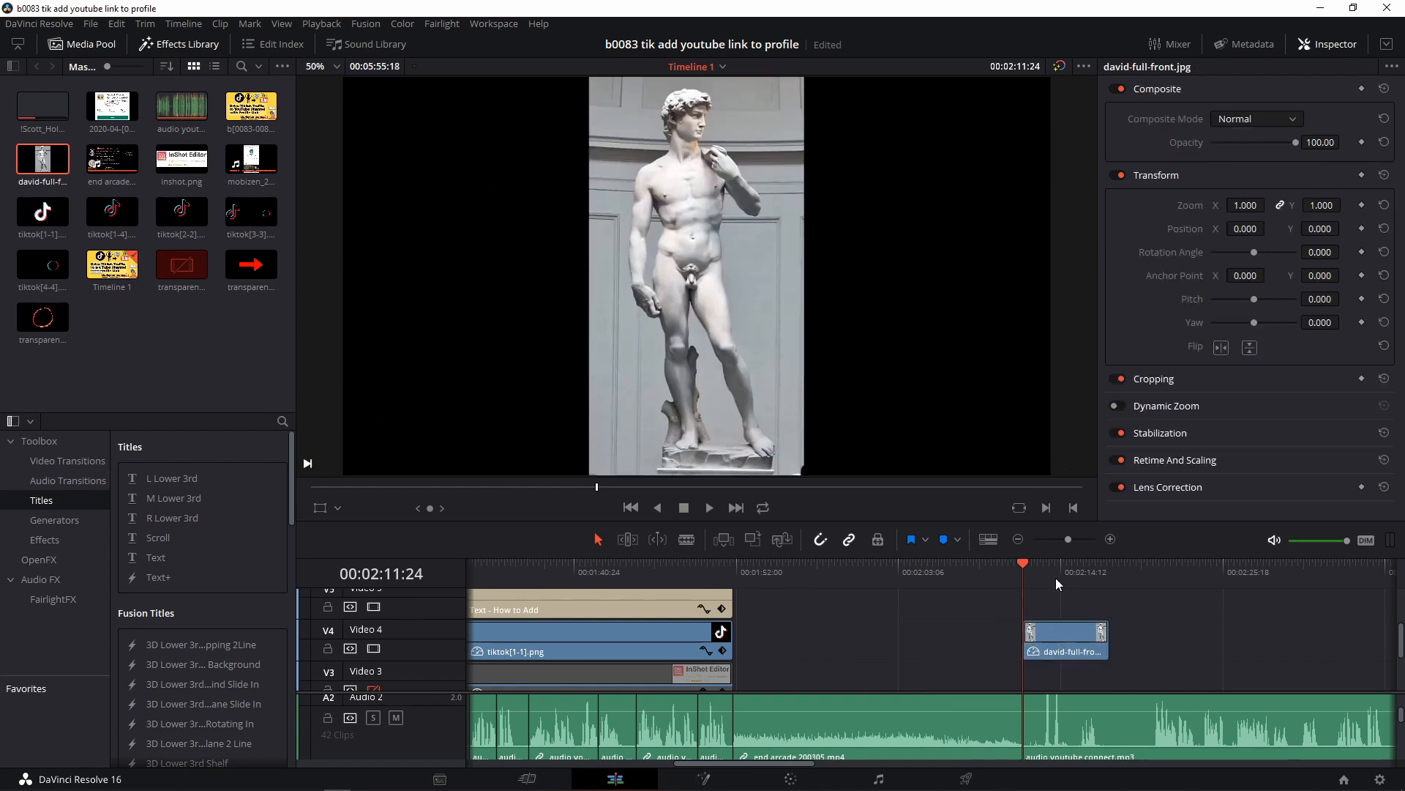
pyautogui.click(1055, 563)
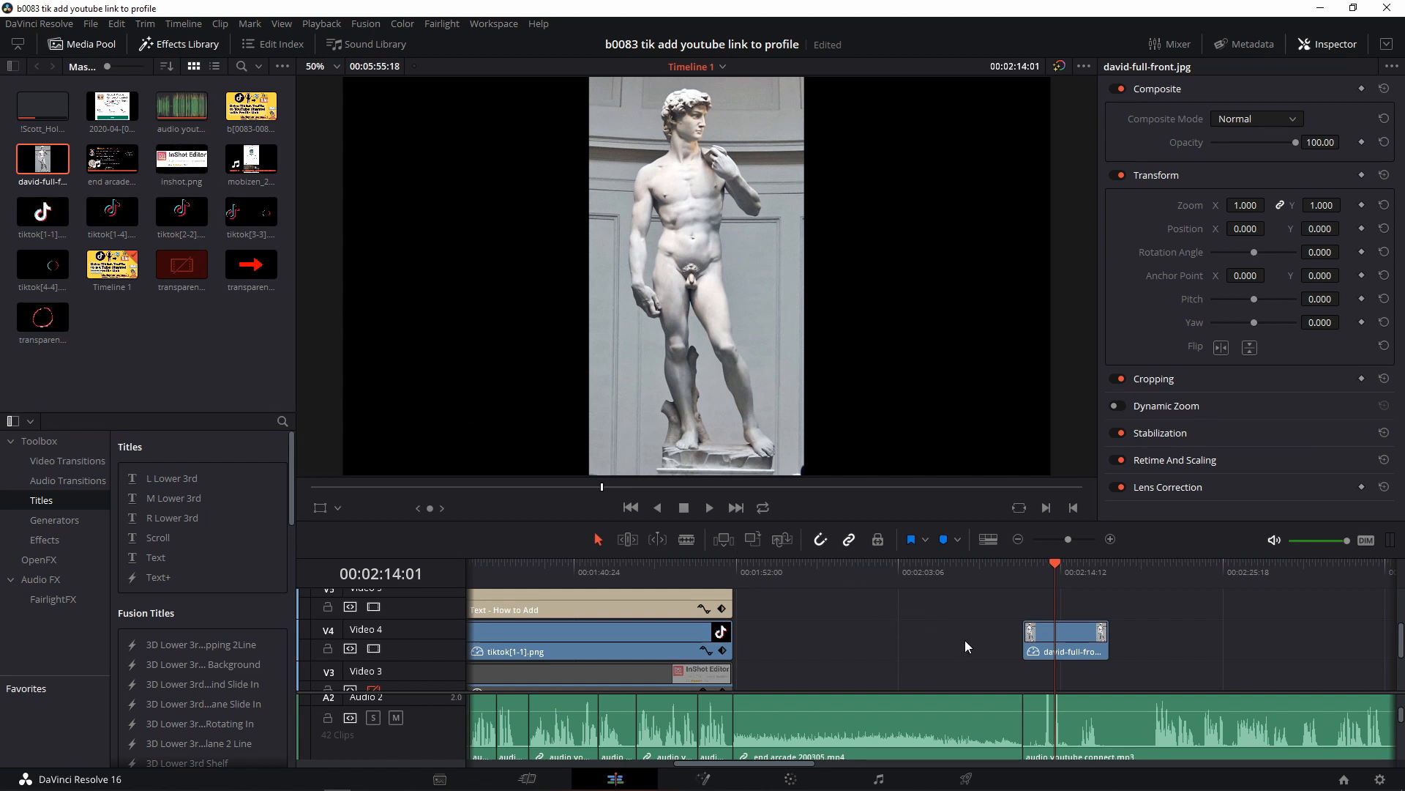
pyautogui.moveTo(972, 639)
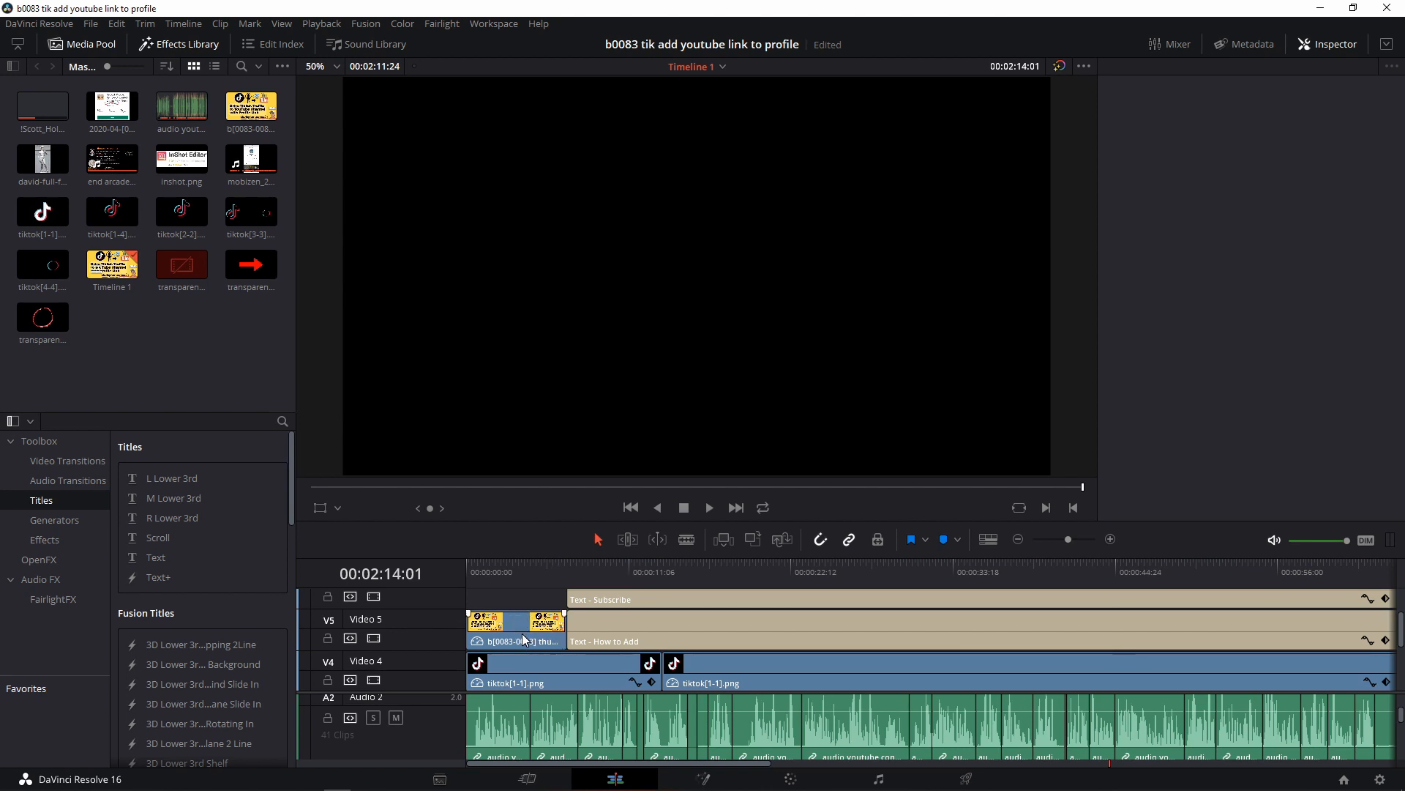
# - Select and copy every clip in Timeline 1, then bring up the File menu
pyautogui.click(628, 640)
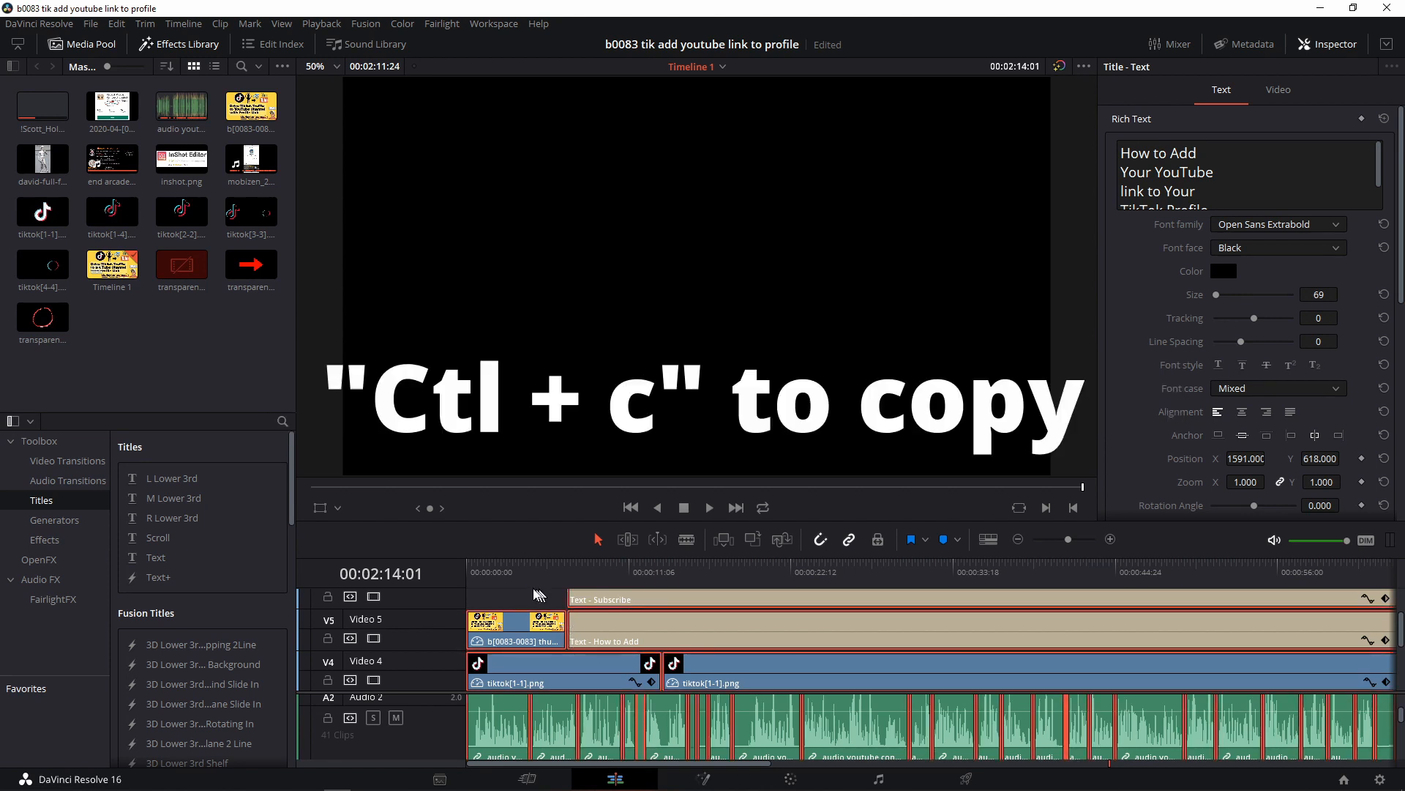
pyautogui.click(89, 23)
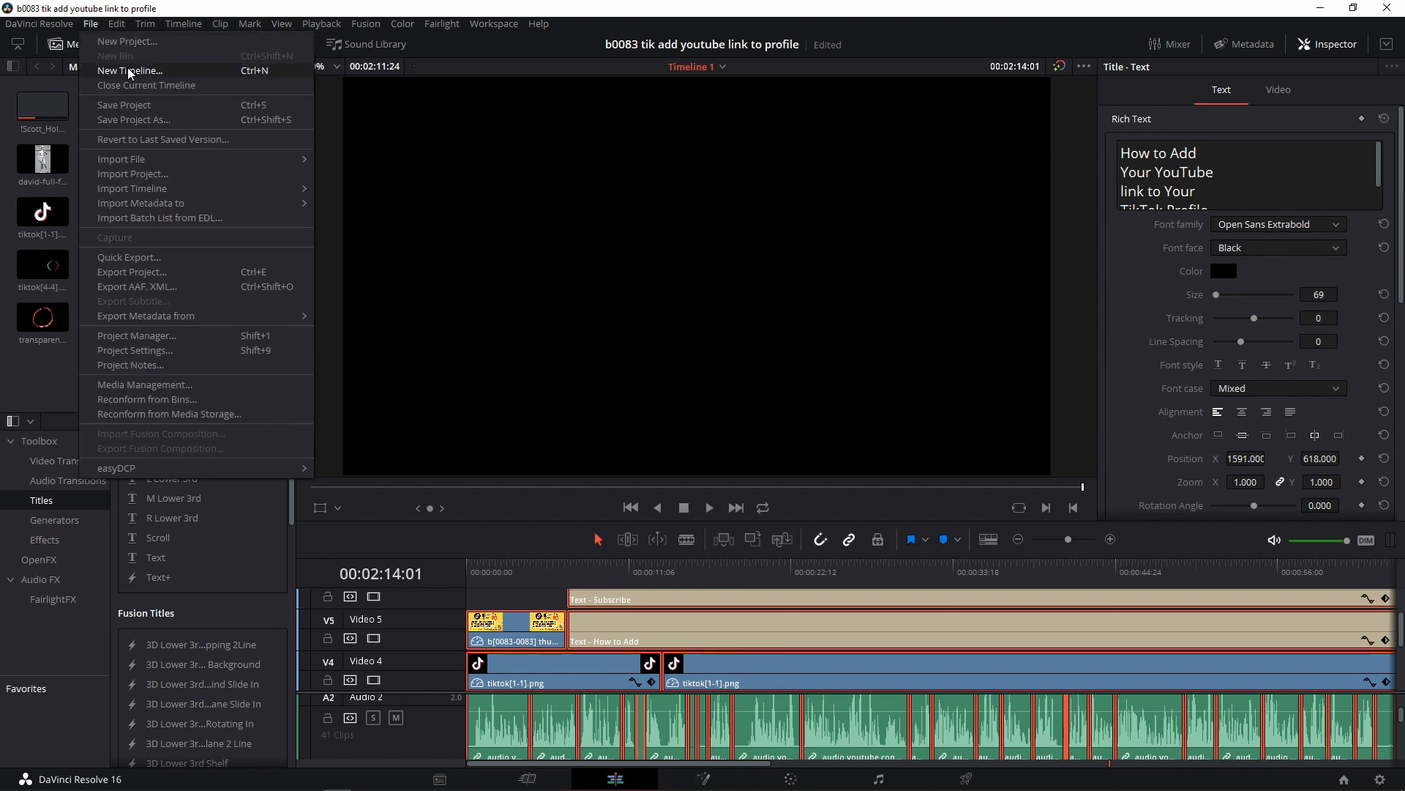
# - Create an empty timeline named Timeline 2 via File > New Timeline
pyautogui.click(131, 71)
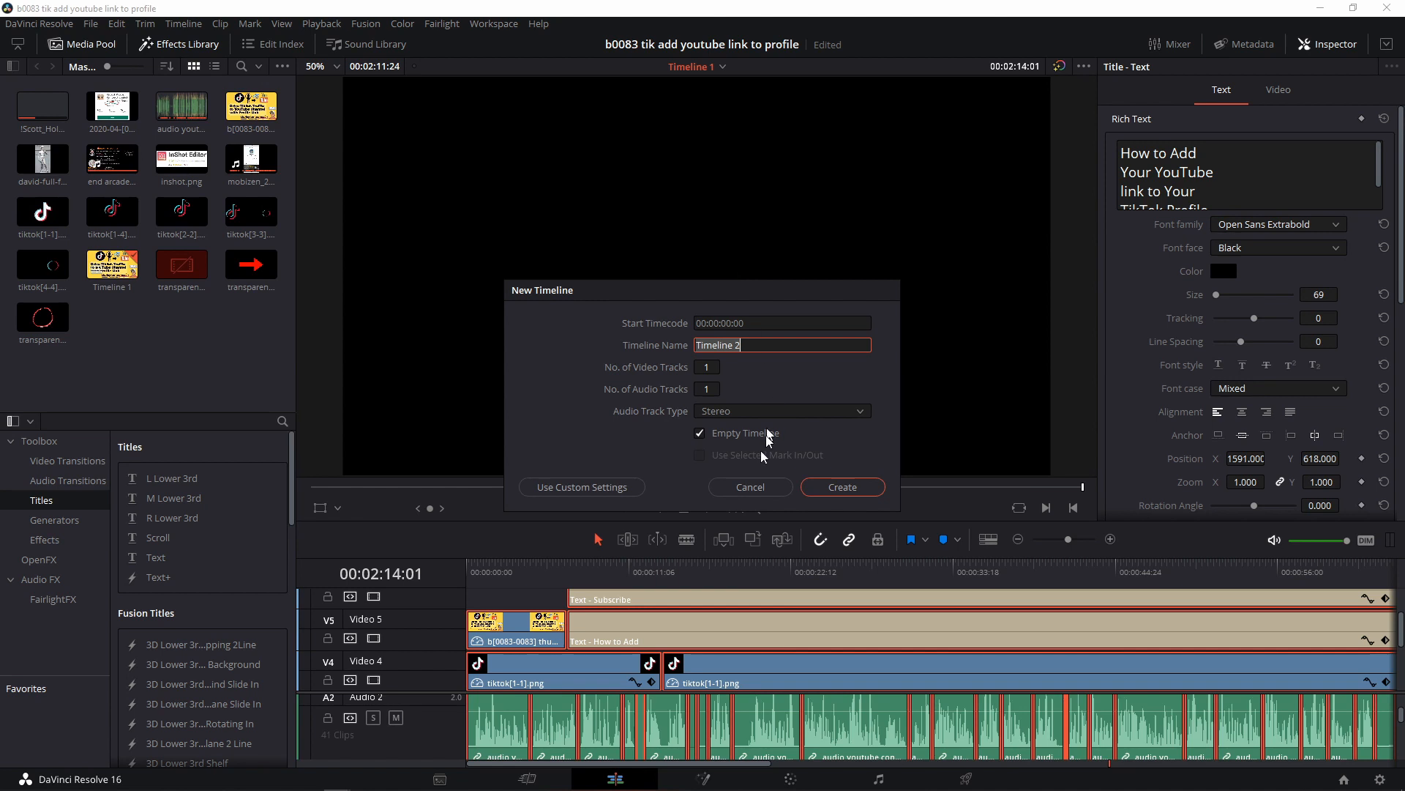
pyautogui.moveTo(826, 451)
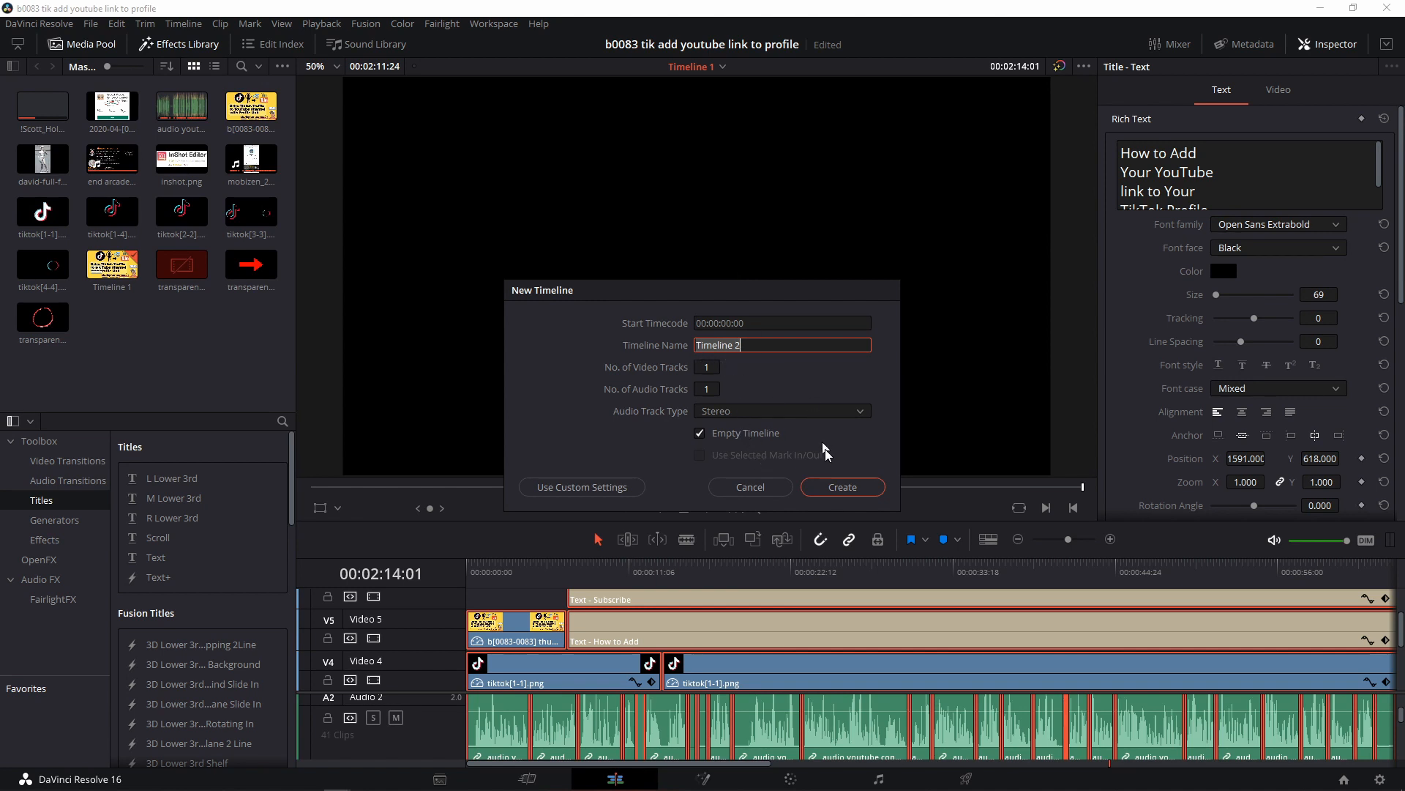
pyautogui.click(841, 487)
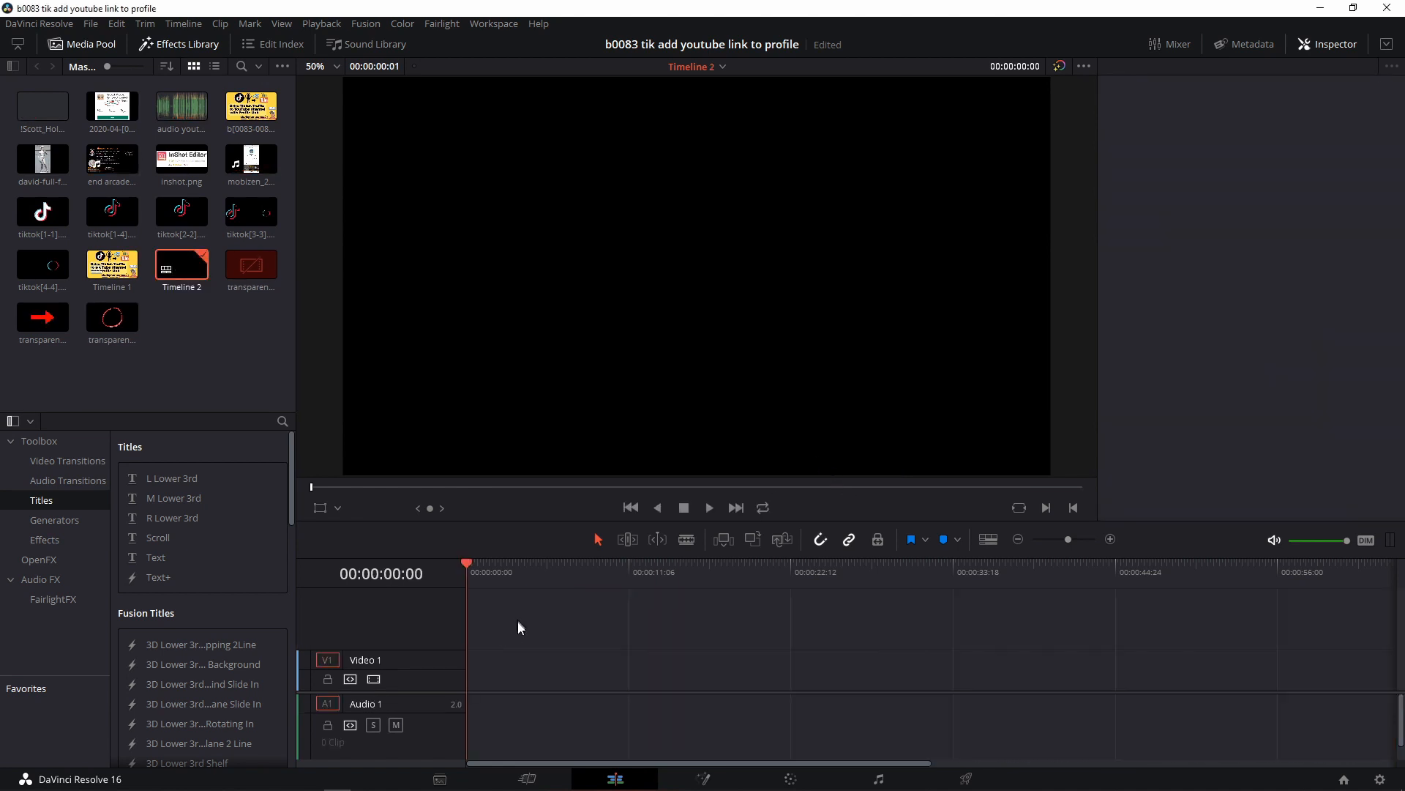
pyautogui.moveTo(502, 652)
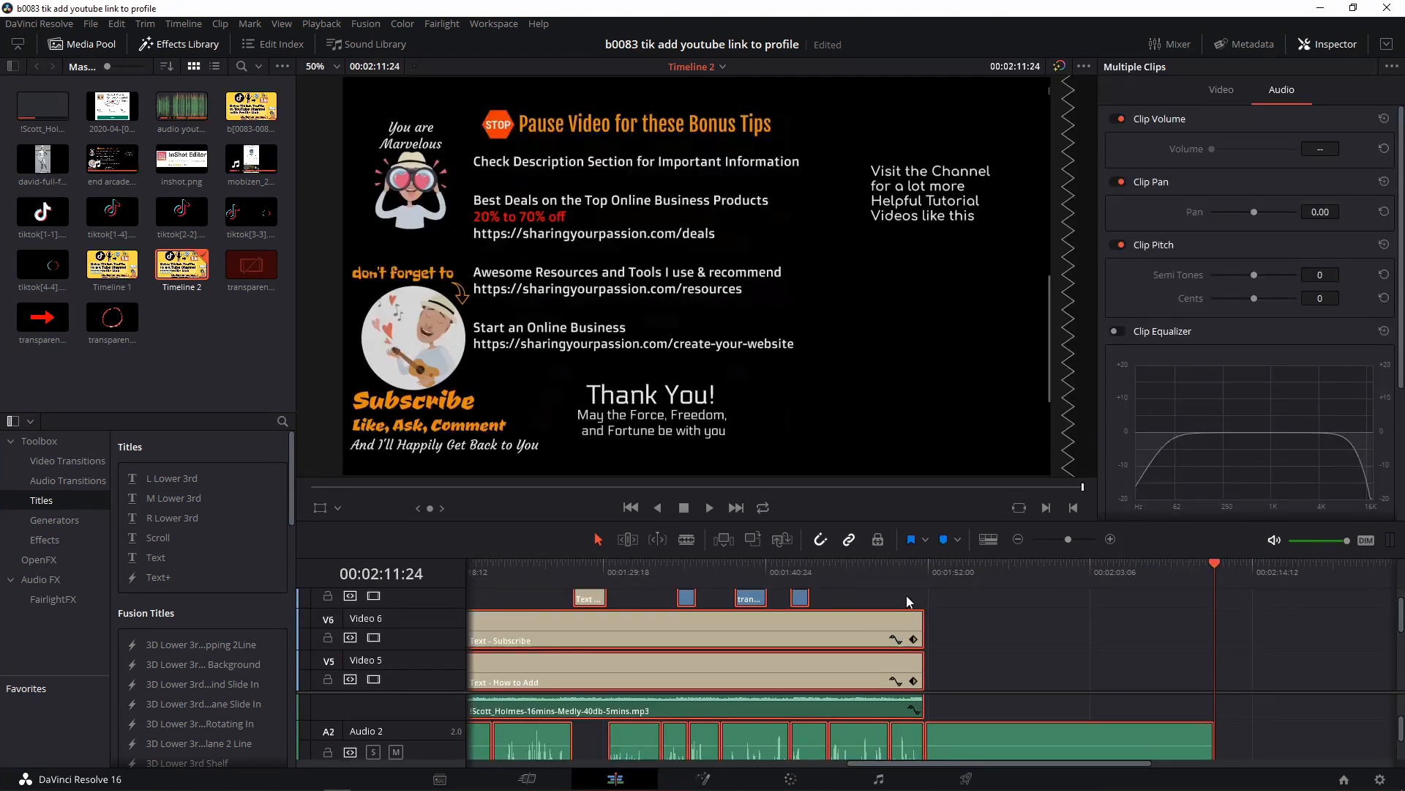
# - Paste the copied clips into Timeline 2 and add david-full-front.jpg on Video 6
pyautogui.click(41, 157)
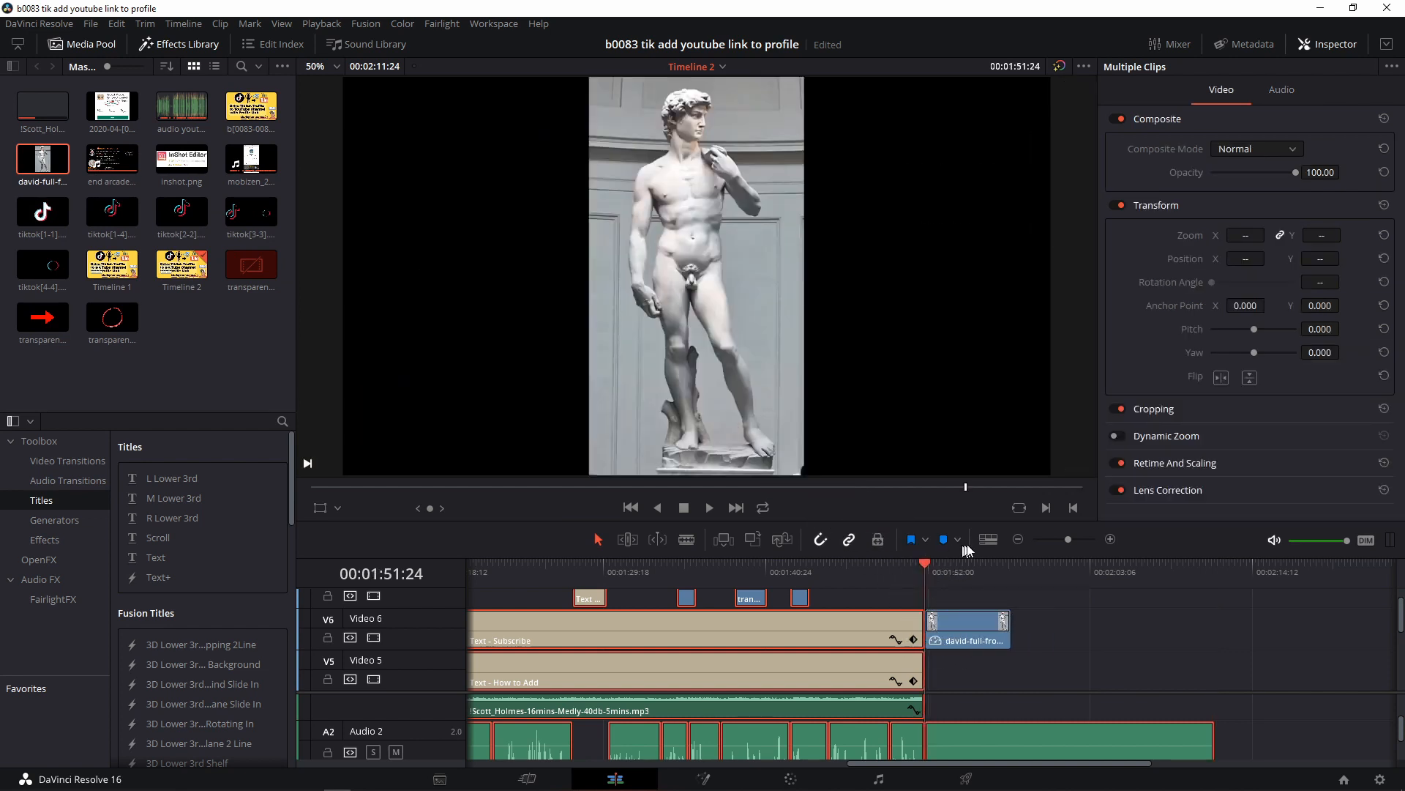
pyautogui.click(1214, 570)
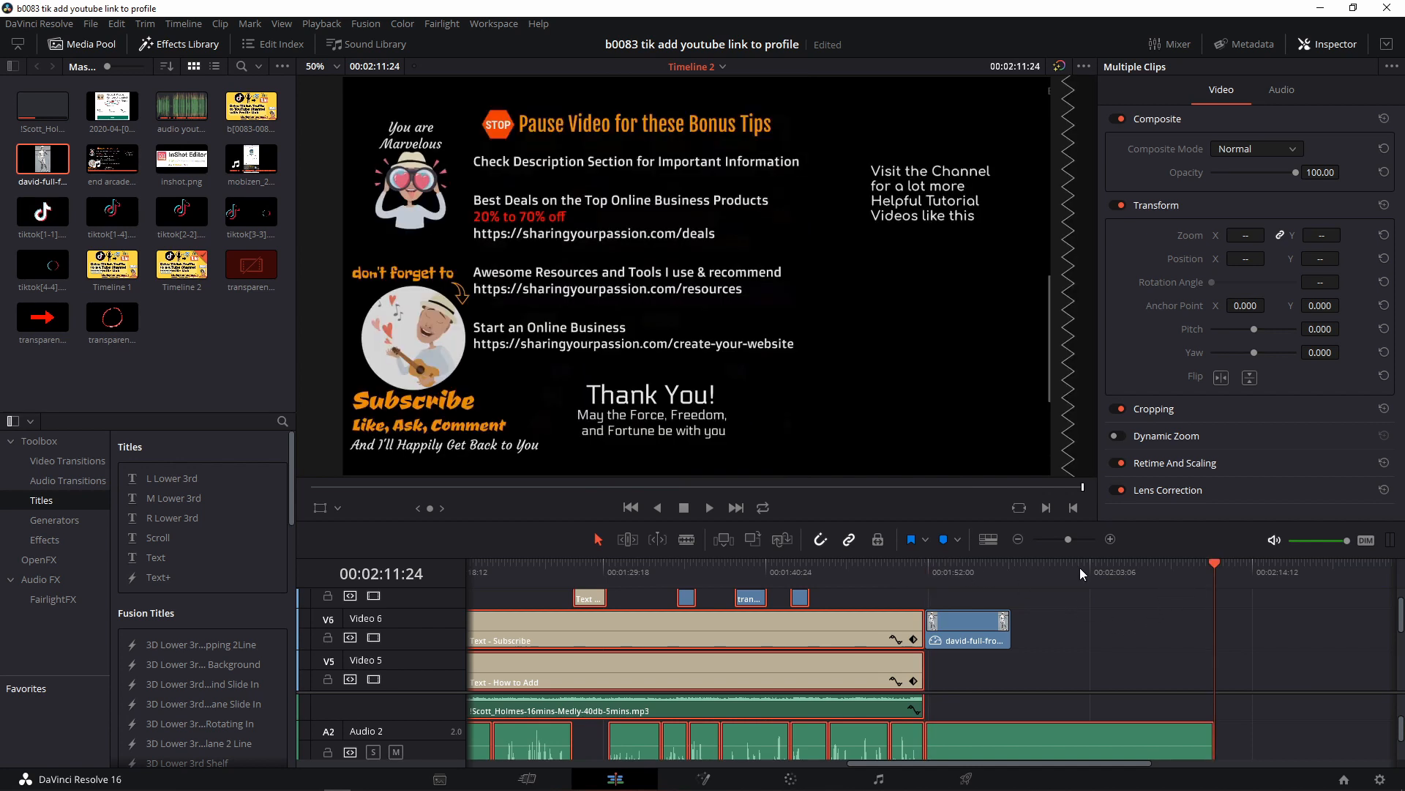